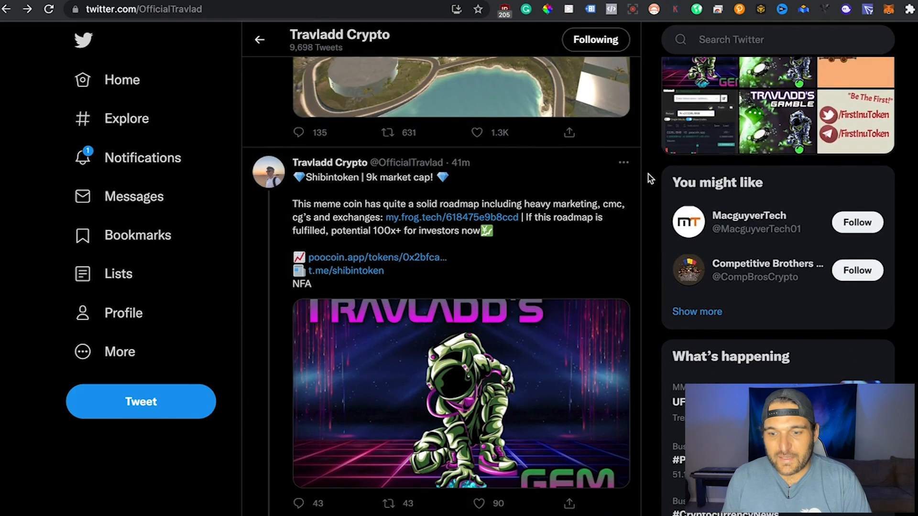
pyautogui.moveTo(329, 172)
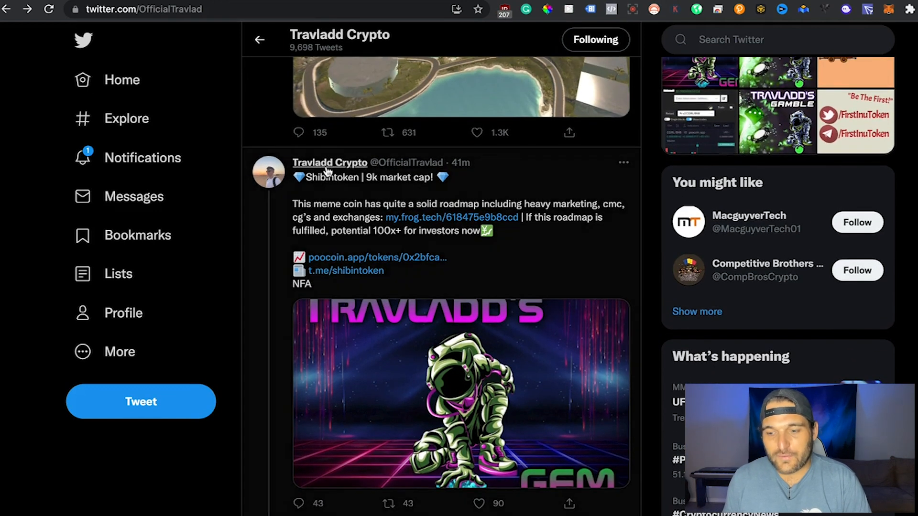
pyautogui.moveTo(648, 203)
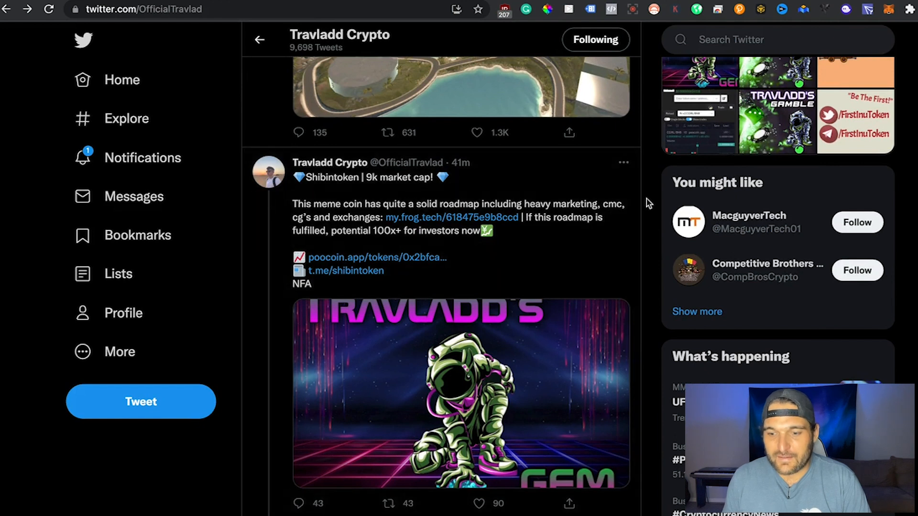
# Follow the poocoin.app/tokens link in the Shibintoken tweet to its price chart
pyautogui.scroll(-3)
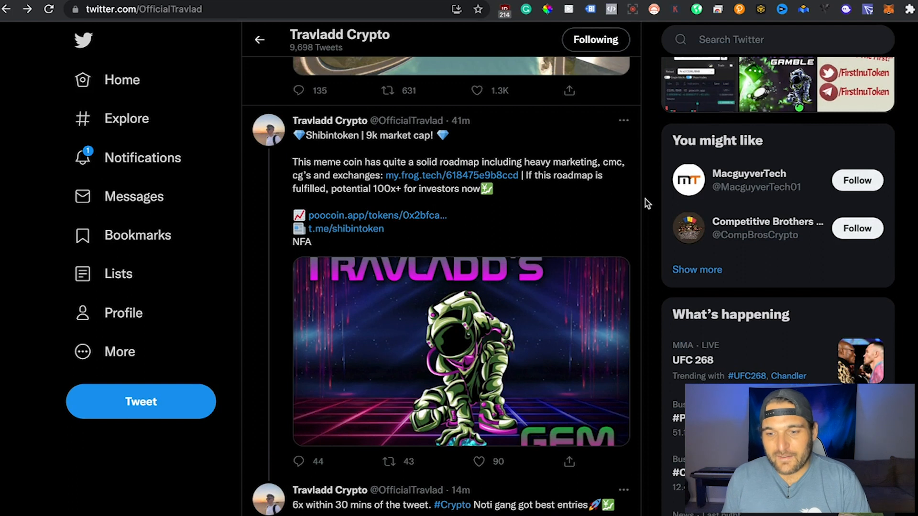
pyautogui.scroll(-3)
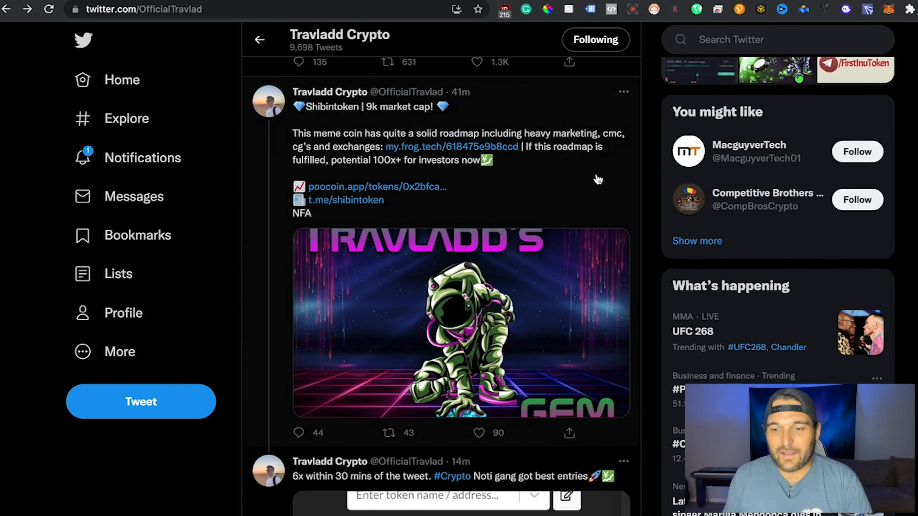
pyautogui.moveTo(306, 153)
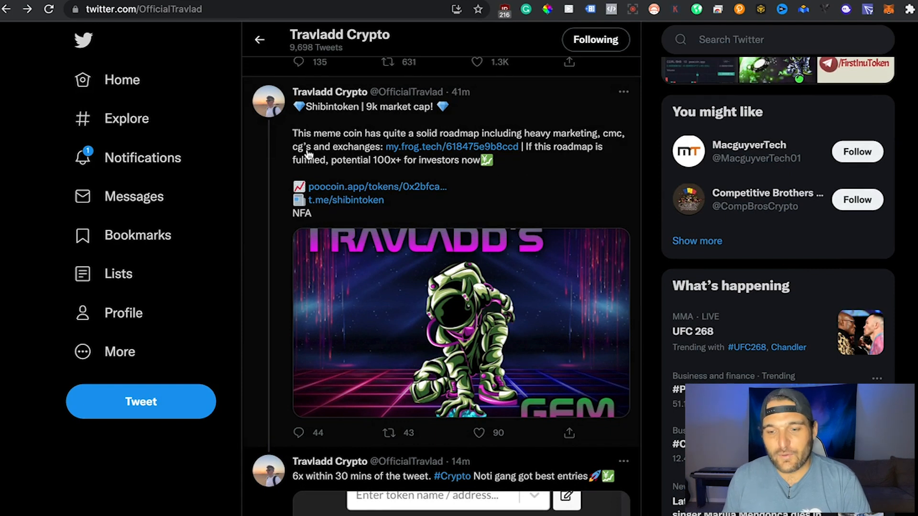
pyautogui.moveTo(383, 157)
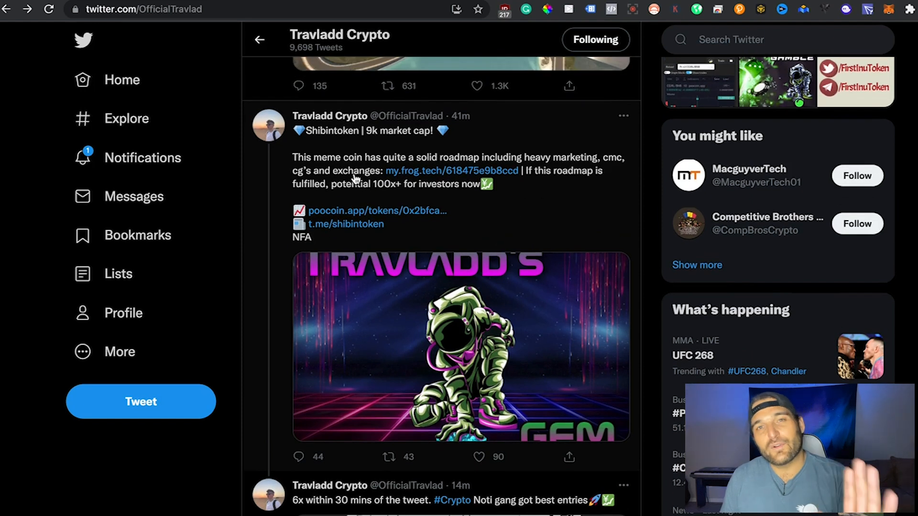
pyautogui.moveTo(388, 211)
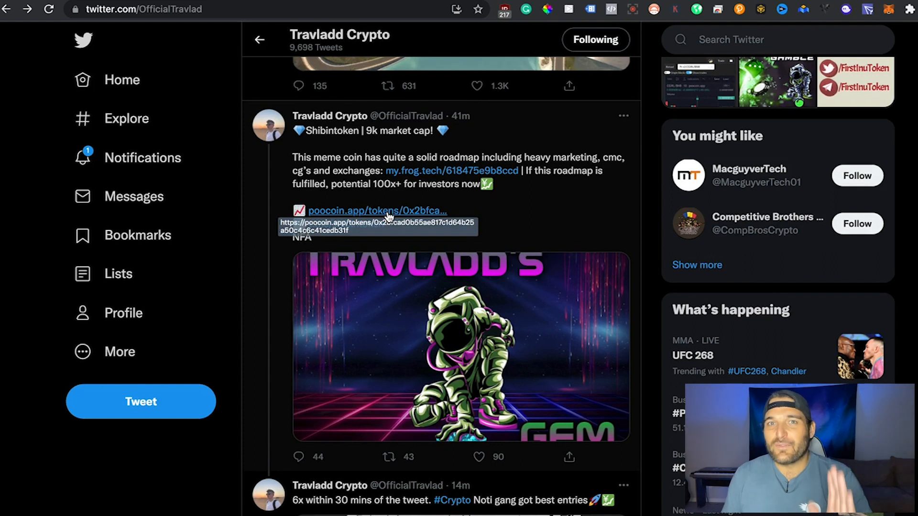
pyautogui.click(380, 210)
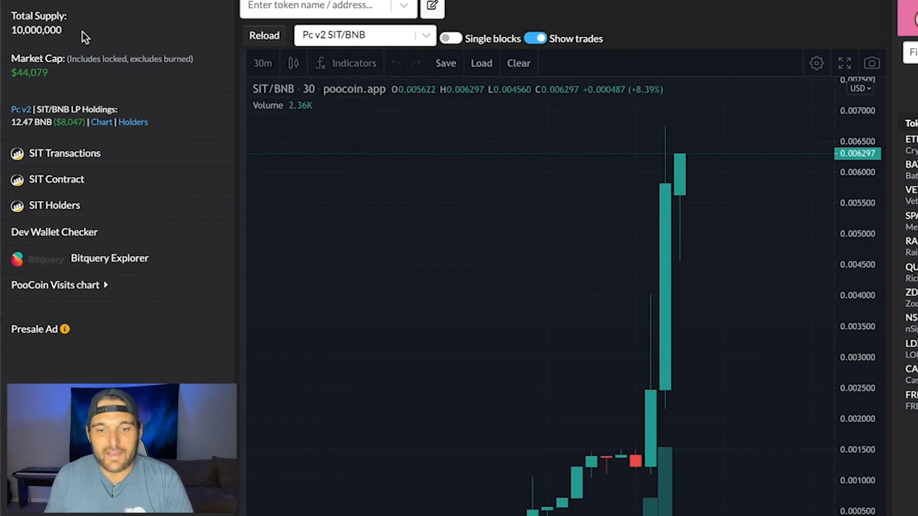
pyautogui.moveTo(126, 45)
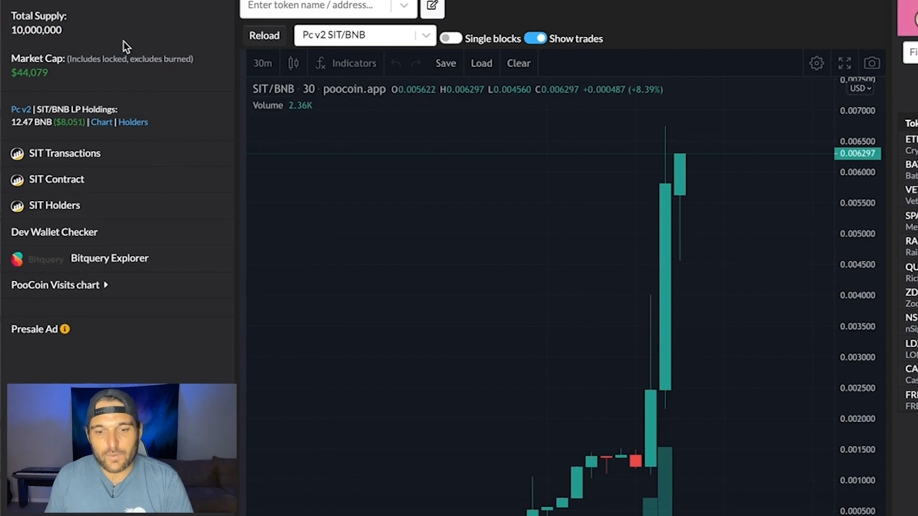
pyautogui.moveTo(119, 86)
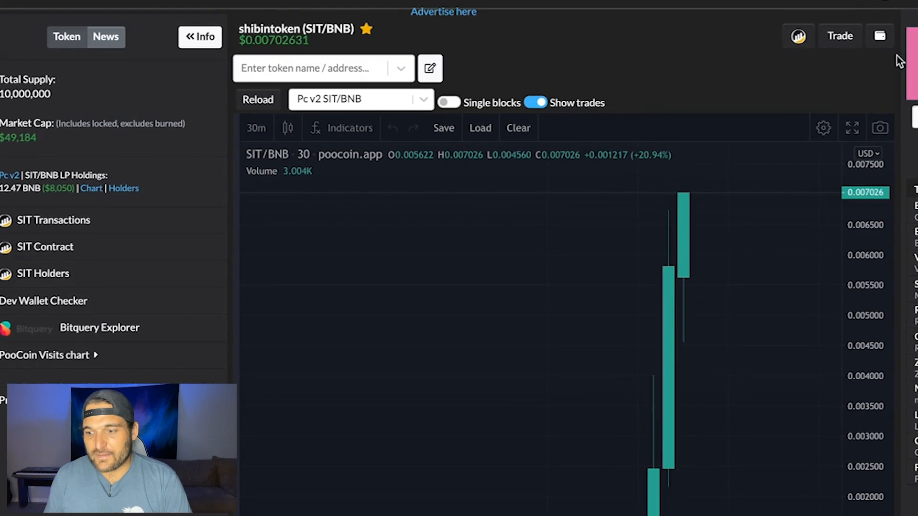
# Swap .03 BNB for about 2,539 SIT, then go to the SIT contract on BscScan
pyautogui.click(840, 36)
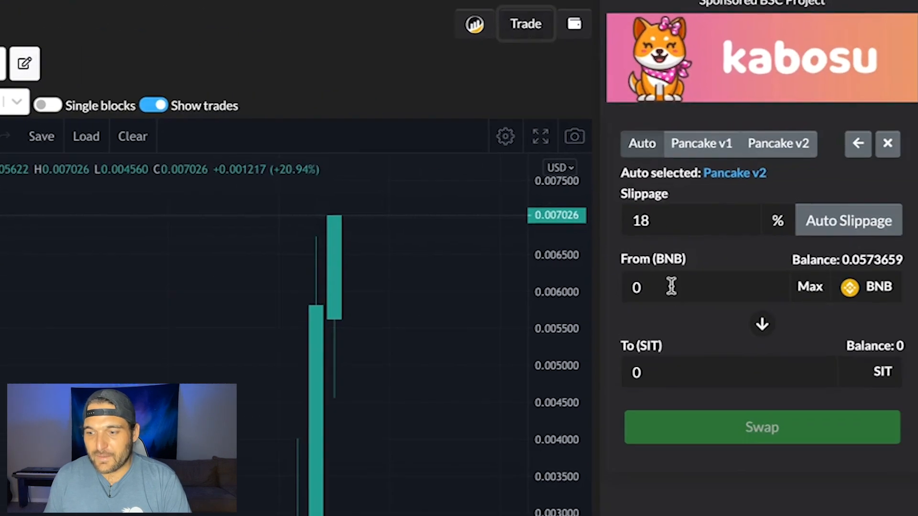
pyautogui.moveTo(694, 288)
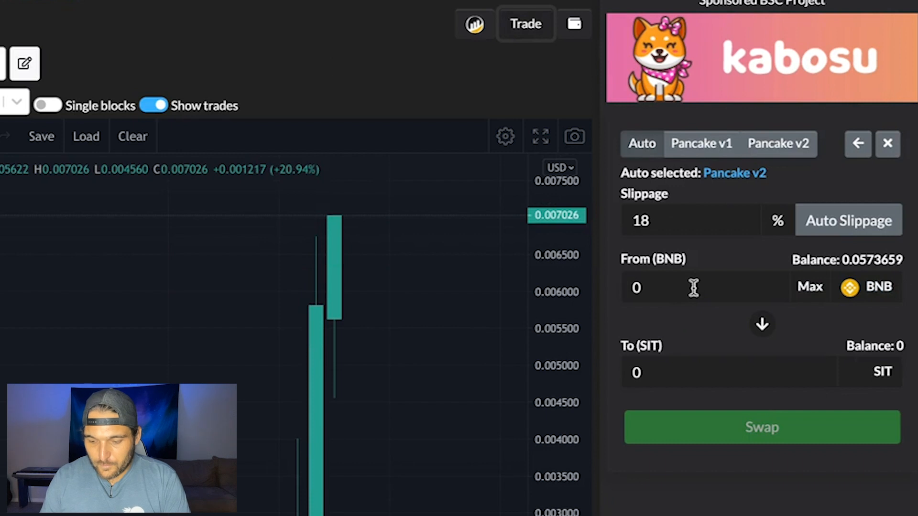
pyautogui.click(692, 287)
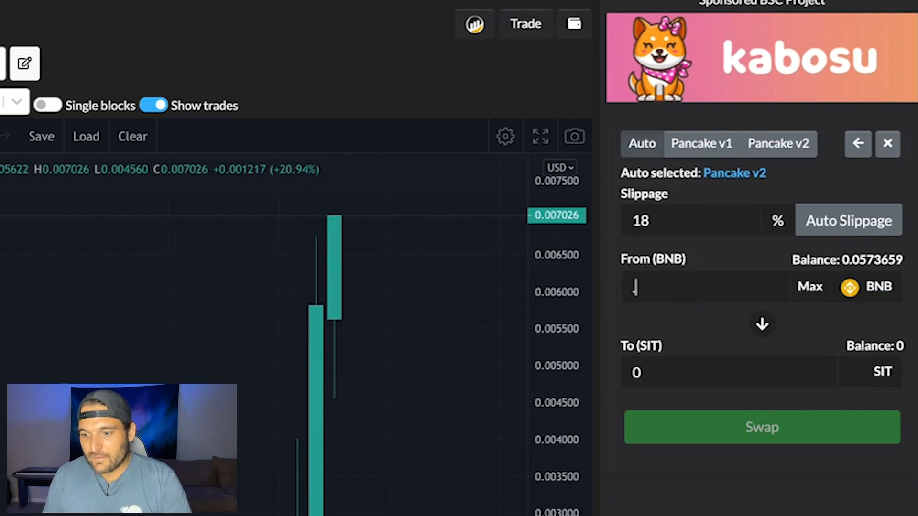
pyautogui.write('.03')
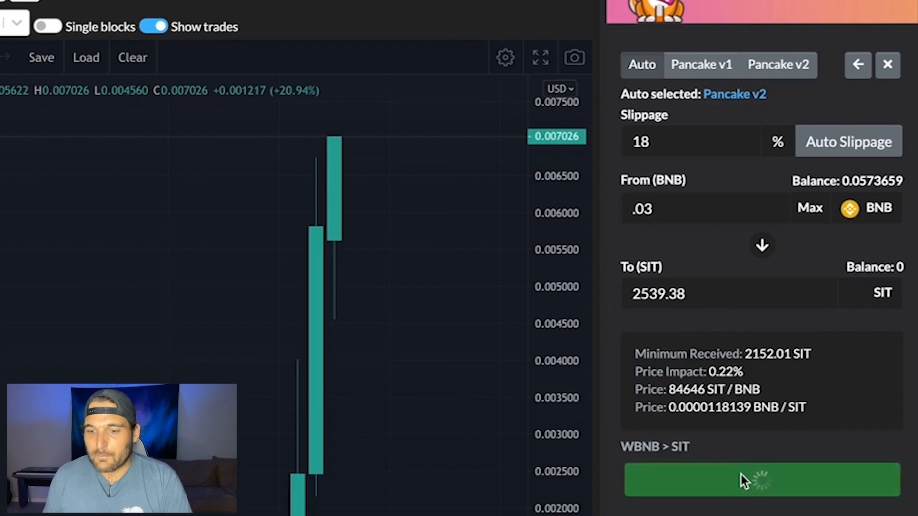
pyautogui.click(746, 487)
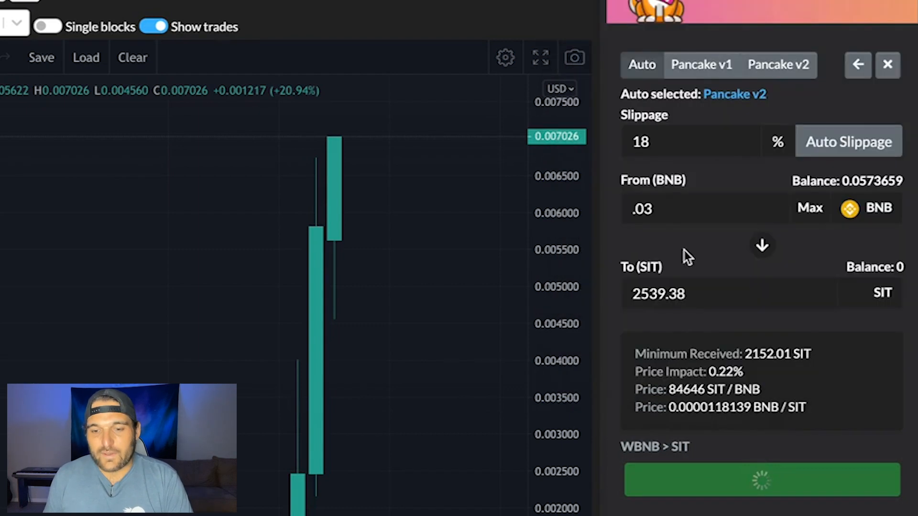
pyautogui.moveTo(304, 10)
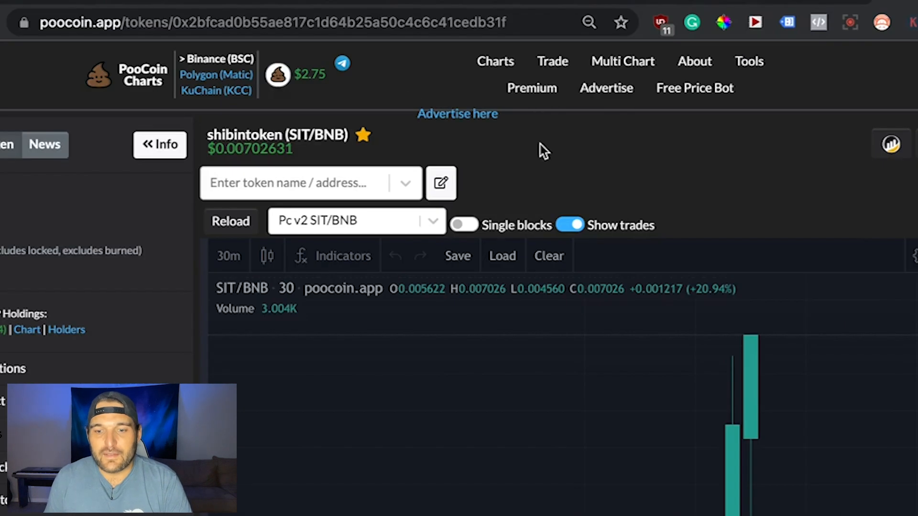
pyautogui.click(251, 13)
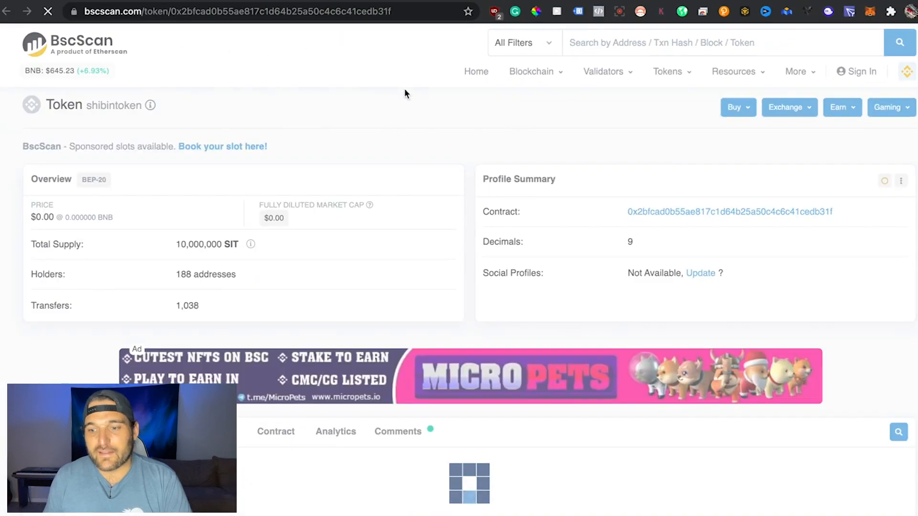
# Review the shibintoken overview and select its contract address (9 decimals)
pyautogui.scroll(-3)
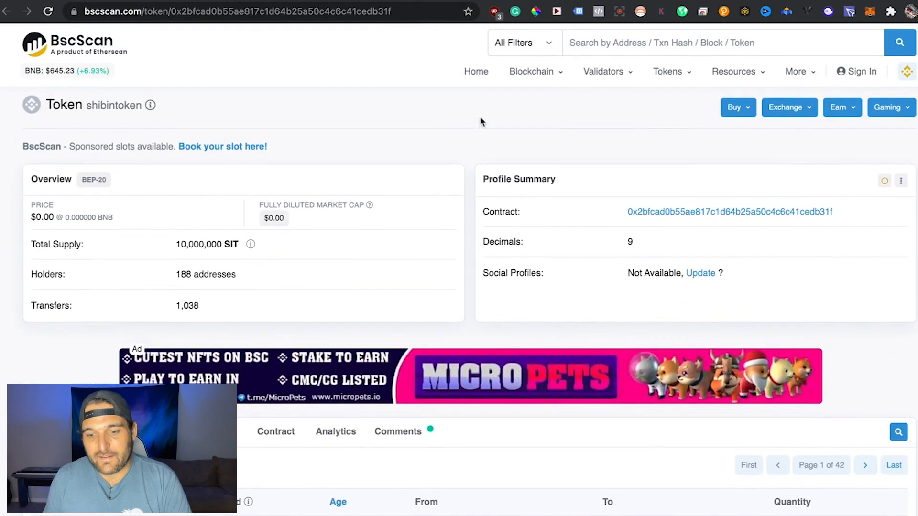
pyautogui.doubleClick(204, 274)
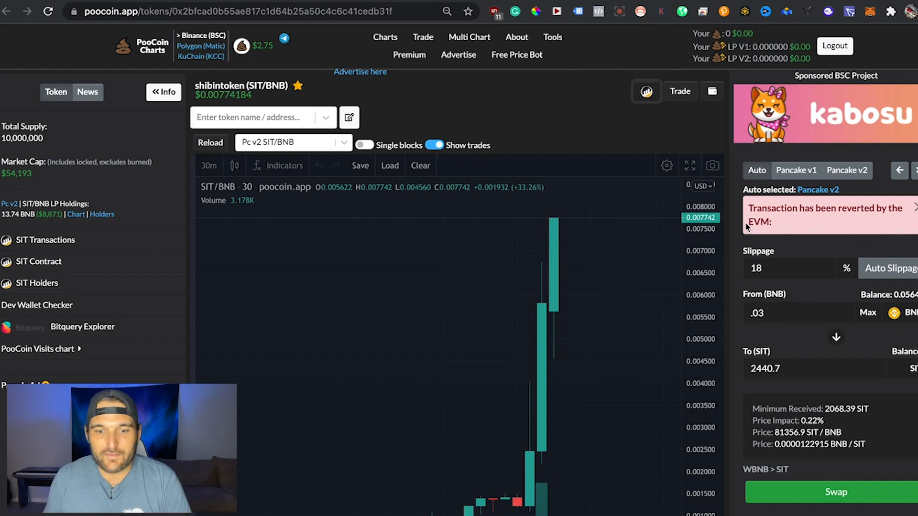
# Scroll past the 'Transaction has been reverted by the EVM' swap error
pyautogui.scroll(-3)
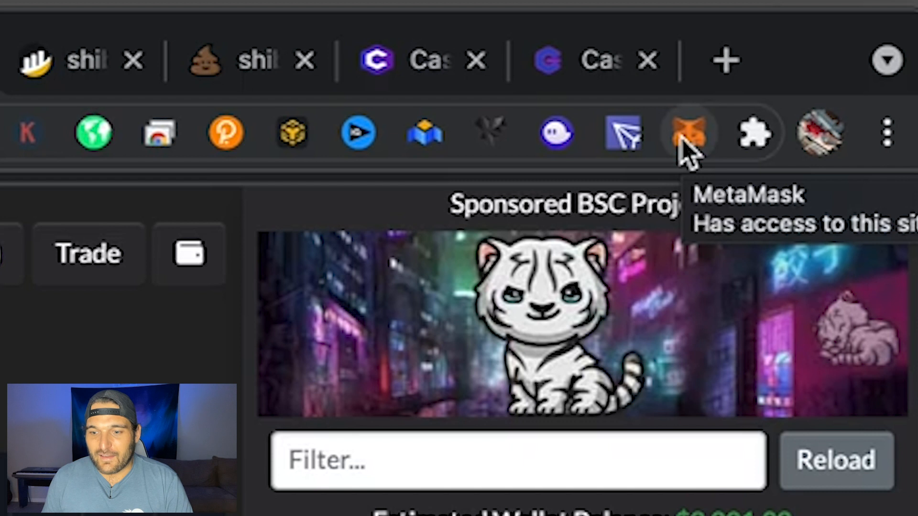
pyautogui.moveTo(3, 382)
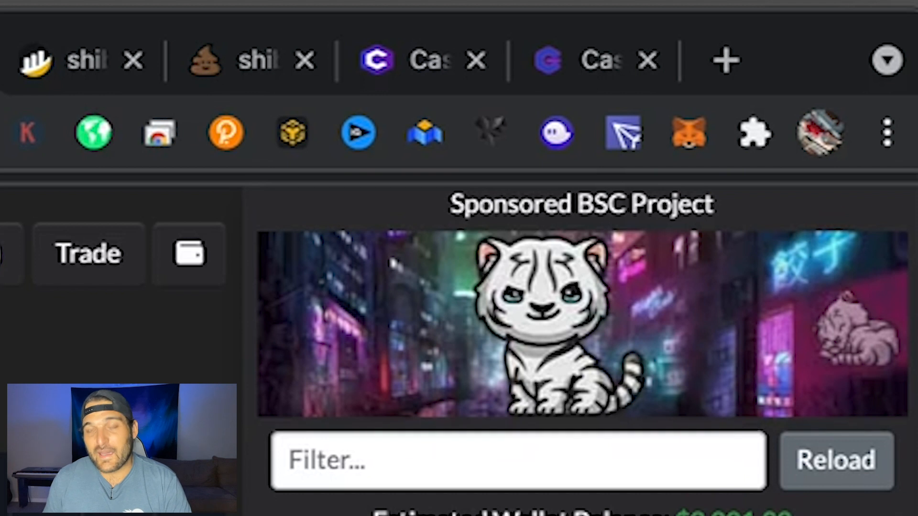
pyautogui.moveTo(853, 173)
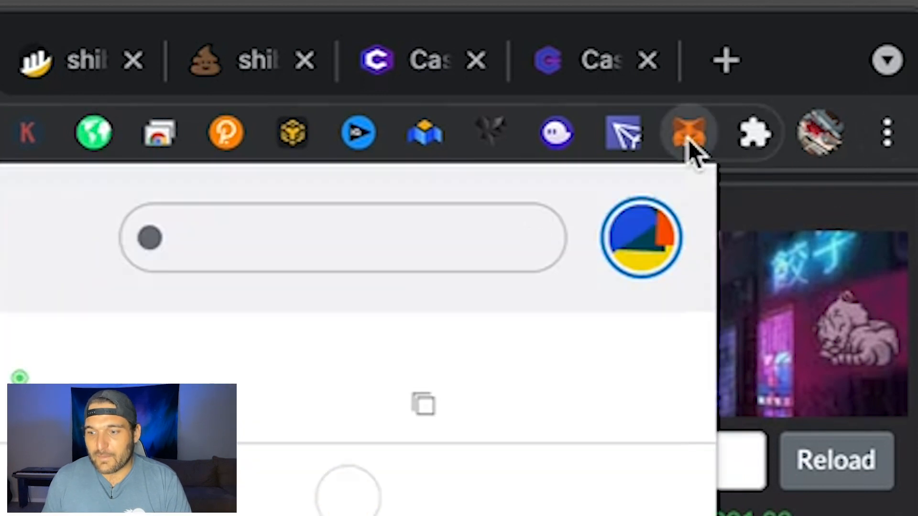
# View the wallet's BNB, GON and xBlade assets down to the Import tokens link
pyautogui.click(684, 131)
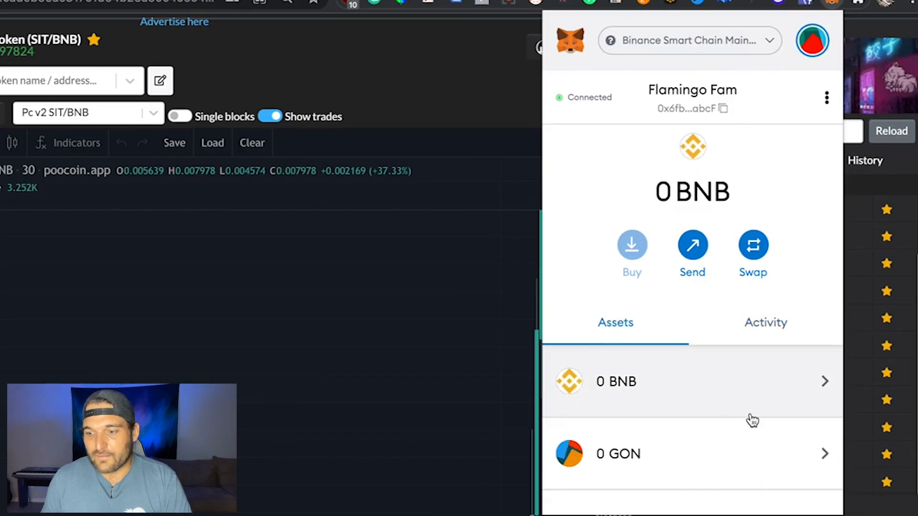
pyautogui.scroll(-3)
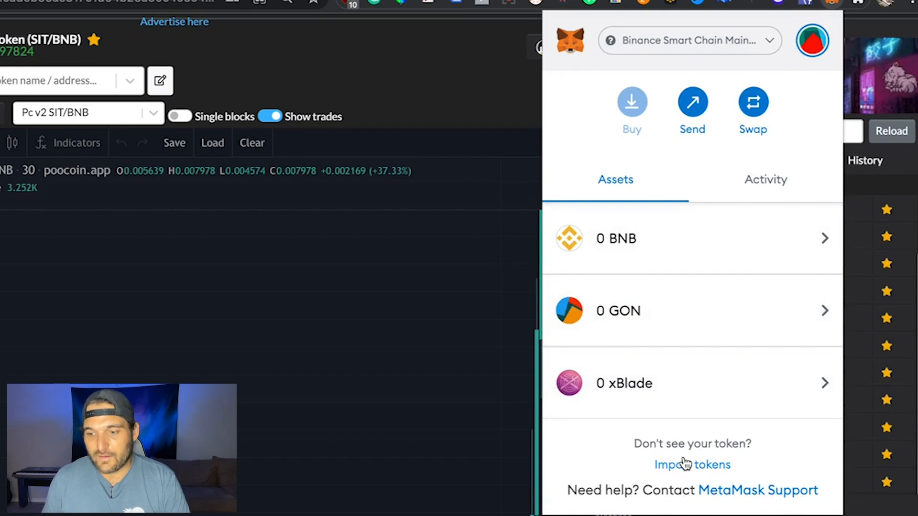
# Add SIT as a custom token from its contract address and confirm the import
pyautogui.click(693, 464)
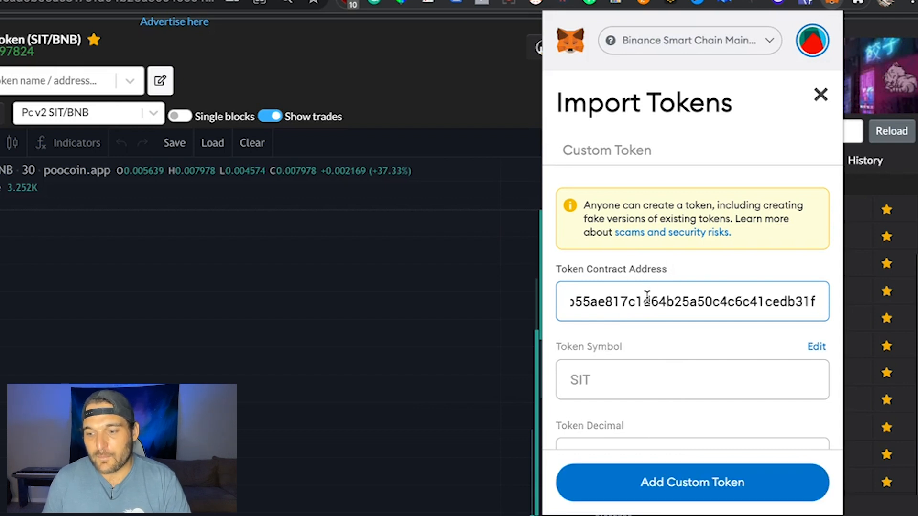
pyautogui.scroll(-3)
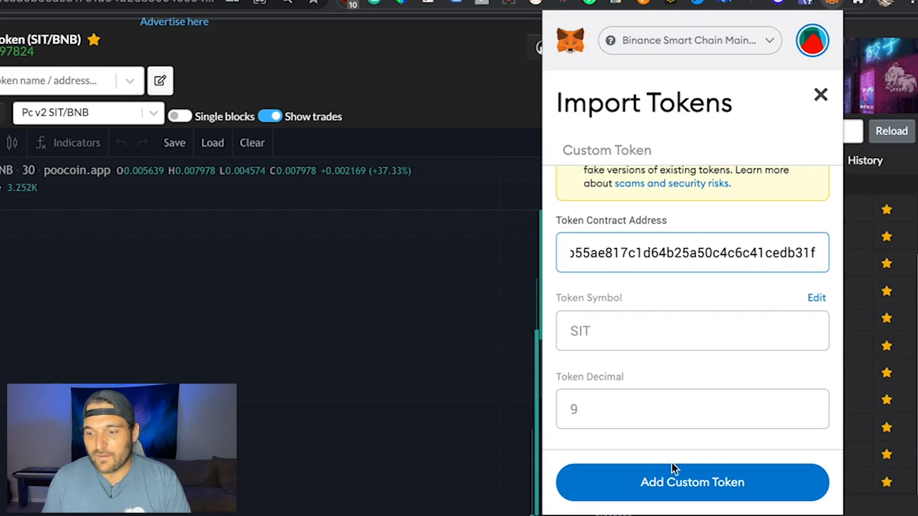
pyautogui.click(693, 482)
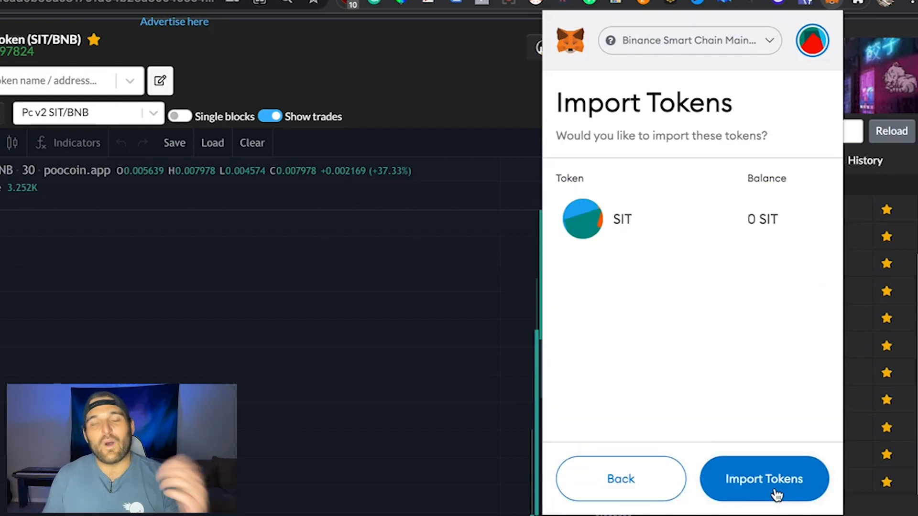
pyautogui.click(761, 478)
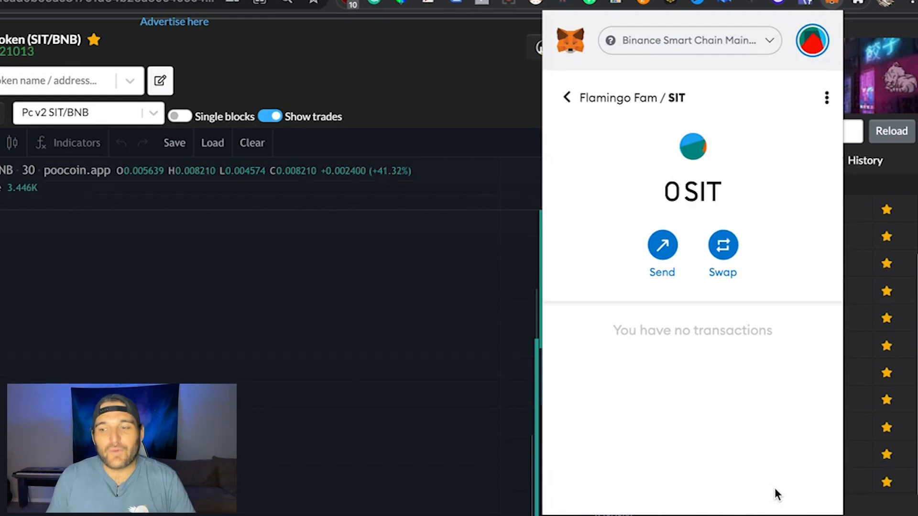
pyautogui.moveTo(780, 461)
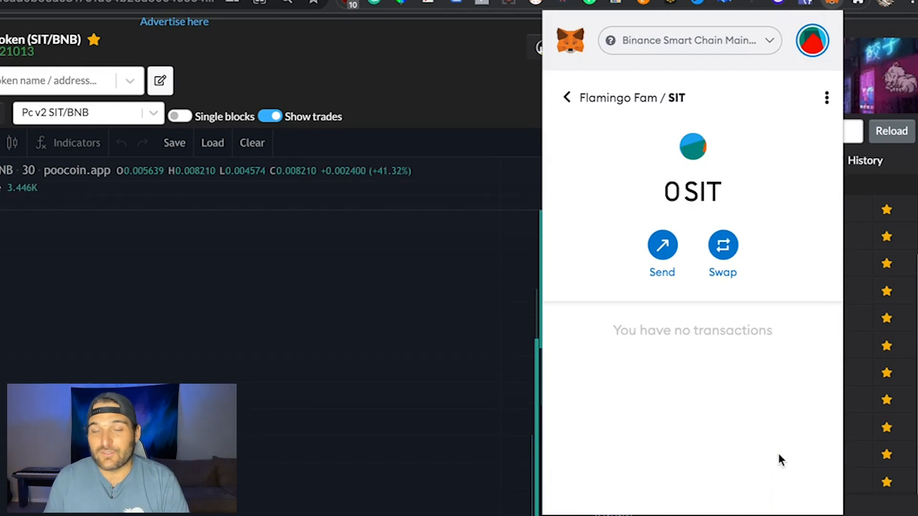
pyautogui.moveTo(696, 49)
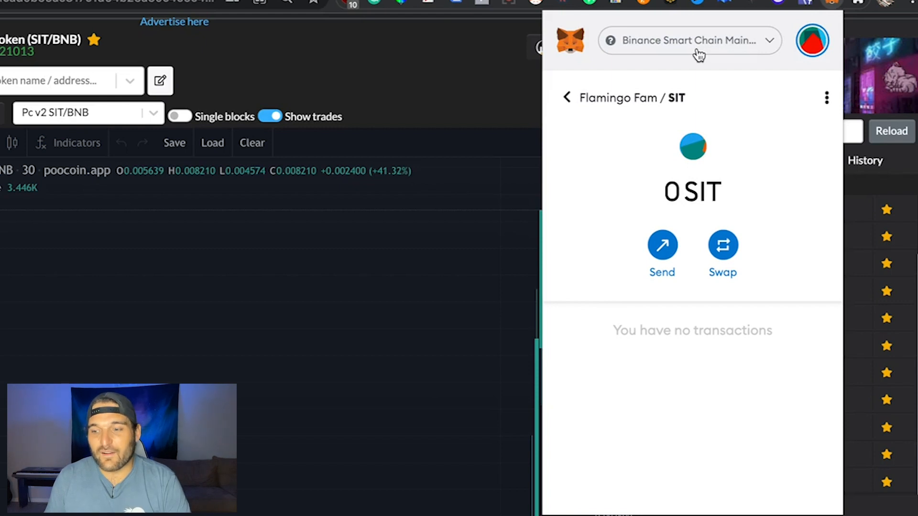
pyautogui.moveTo(686, 45)
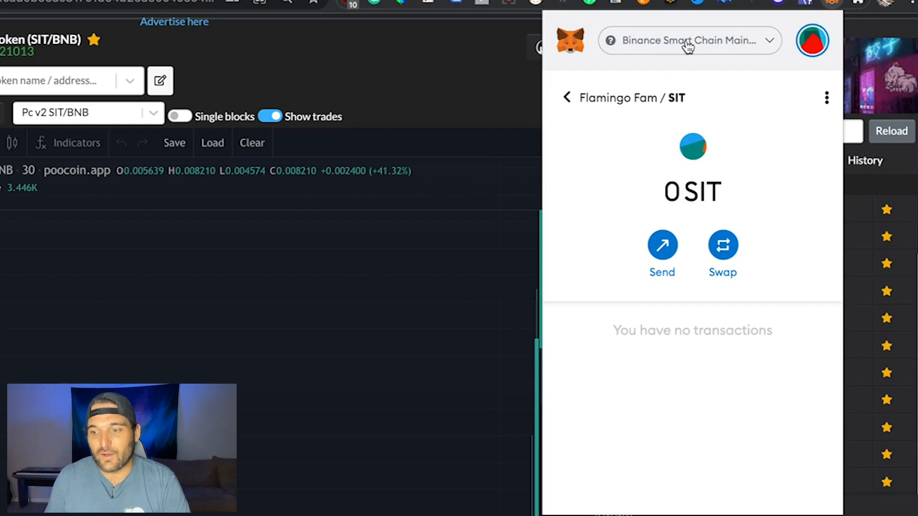
# Show the Networks list with Binance Smart Chain Mainnet checked as active
pyautogui.click(688, 41)
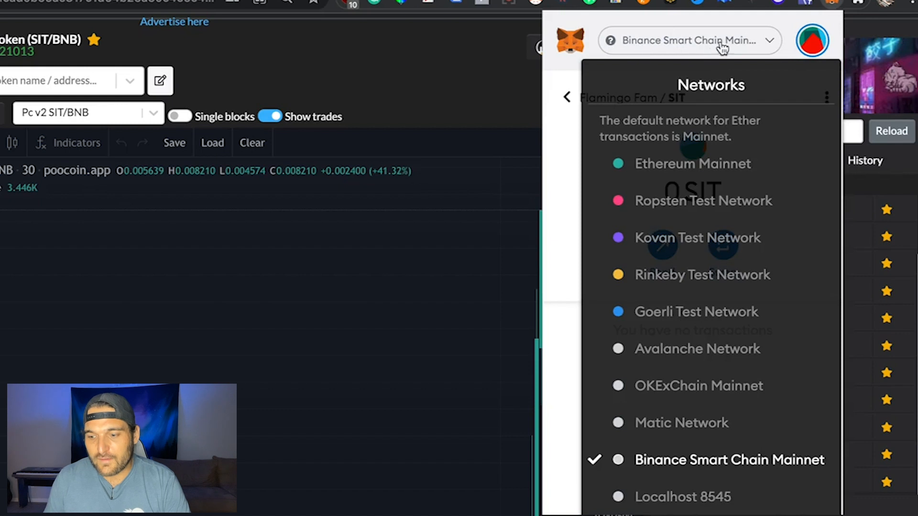
pyautogui.moveTo(706, 401)
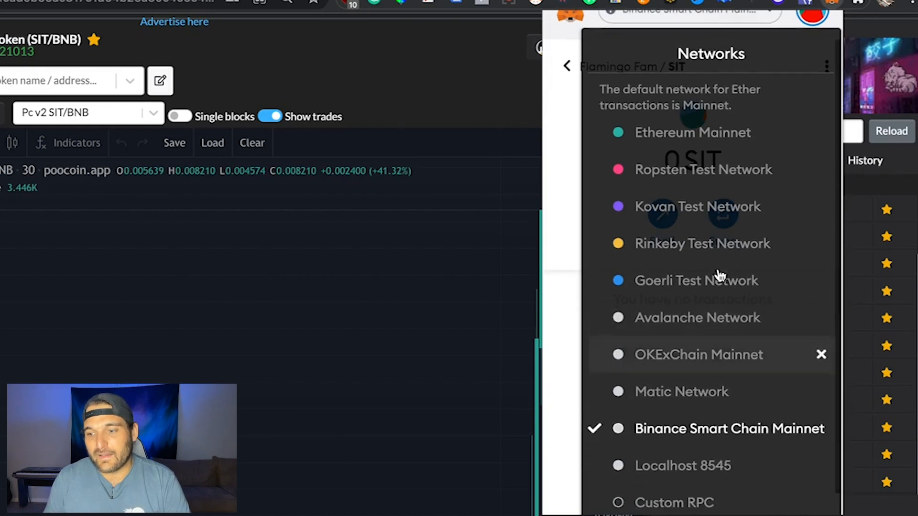
pyautogui.moveTo(723, 310)
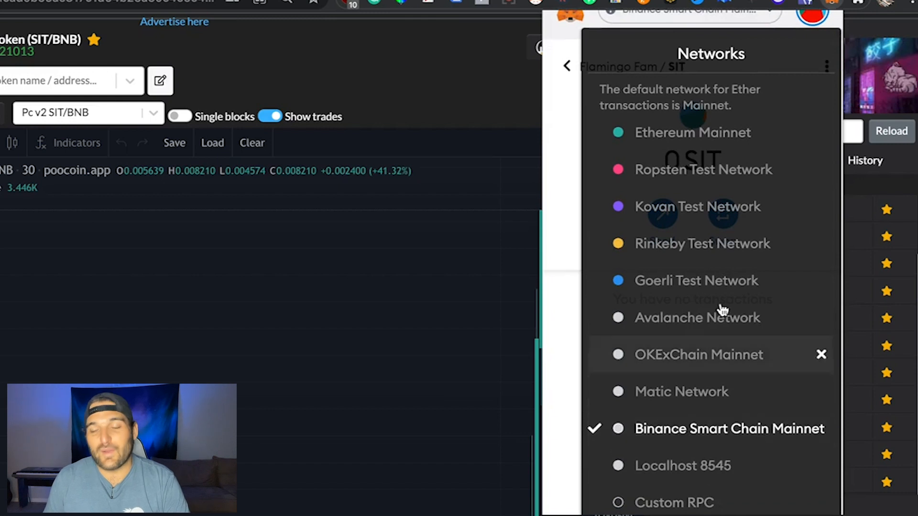
pyautogui.moveTo(696, 191)
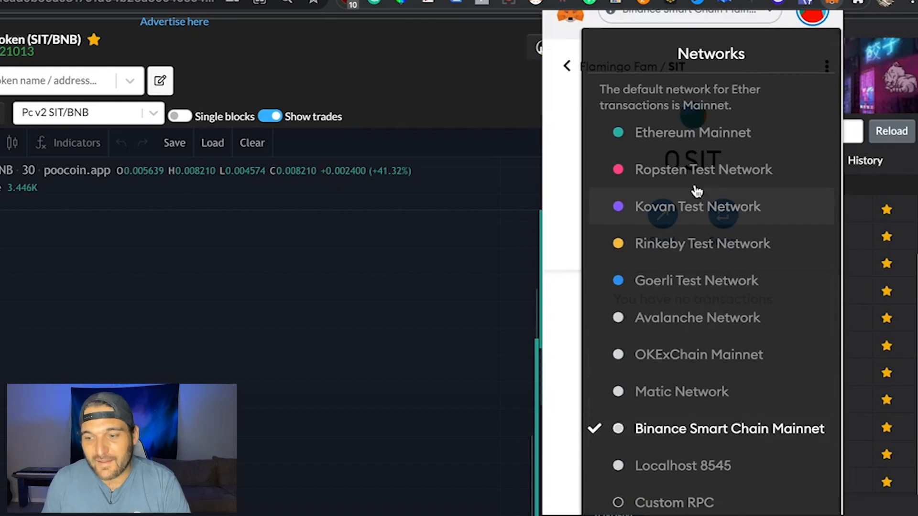
pyautogui.moveTo(491, 110)
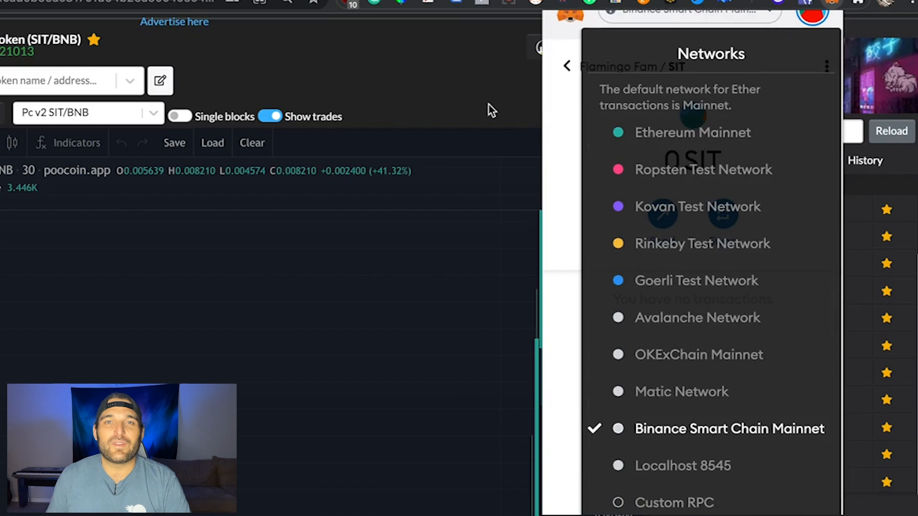